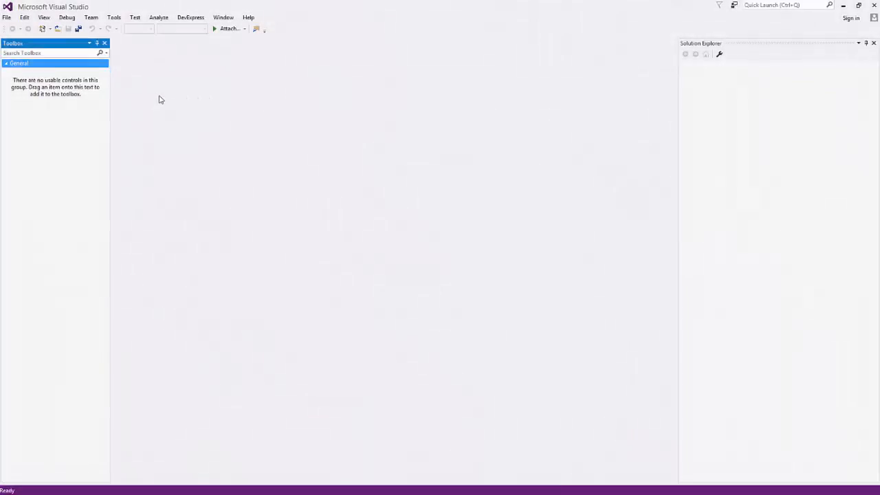
Start a new DevExpress project named WebDocumentViewer using the ASP.NET MVC Web Application template.
left_click(6, 17)
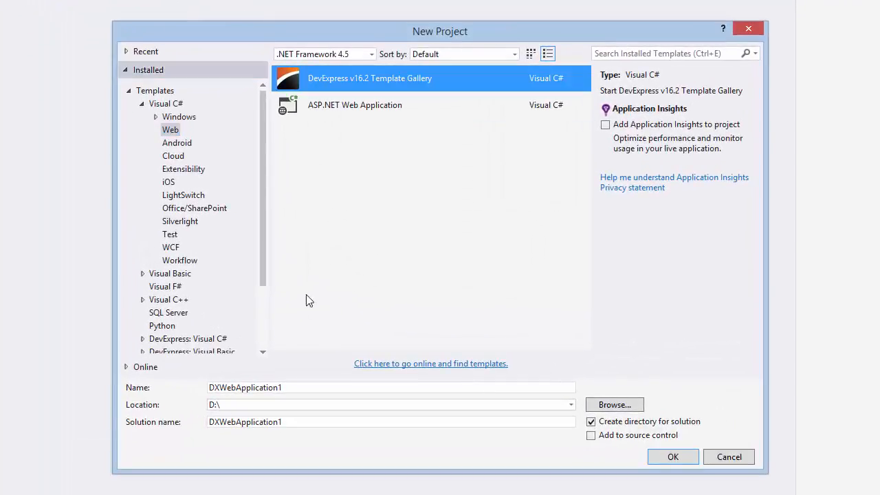
type("WebDocumentViewer")
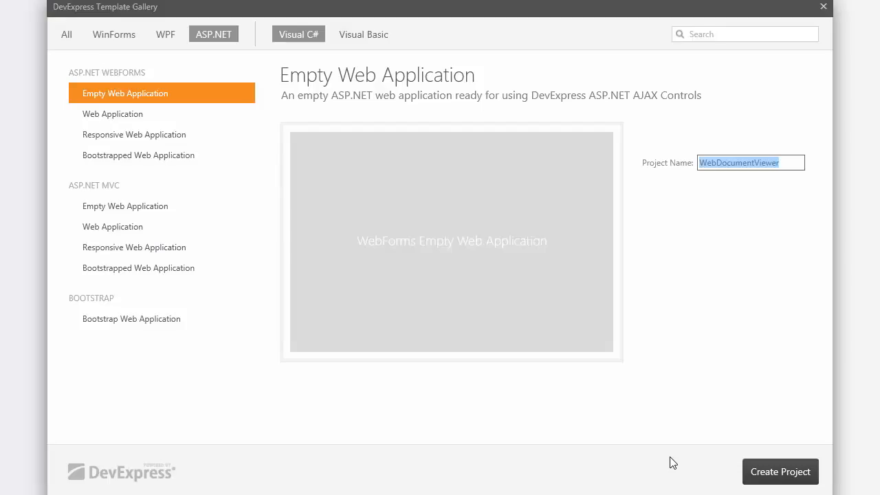
mouse_move(280, 312)
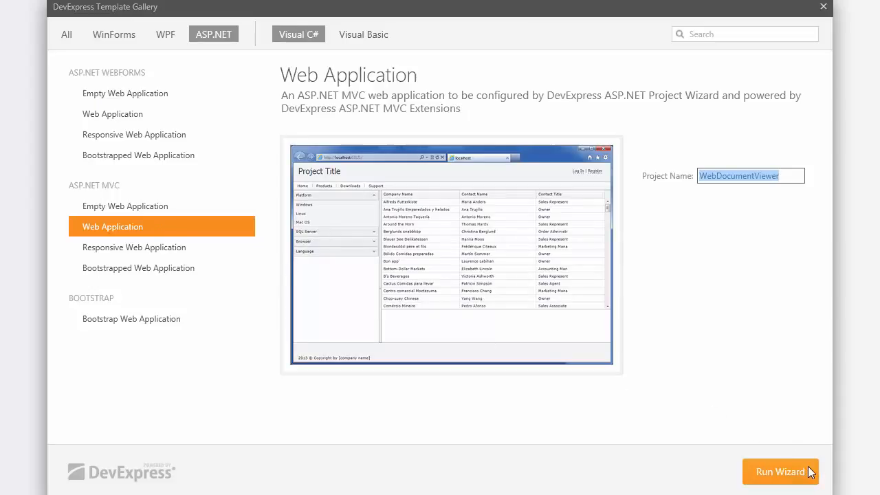
Run the wizard with Standard layout, Razor view settings and the Report suite, then create the project.
left_click(780, 472)
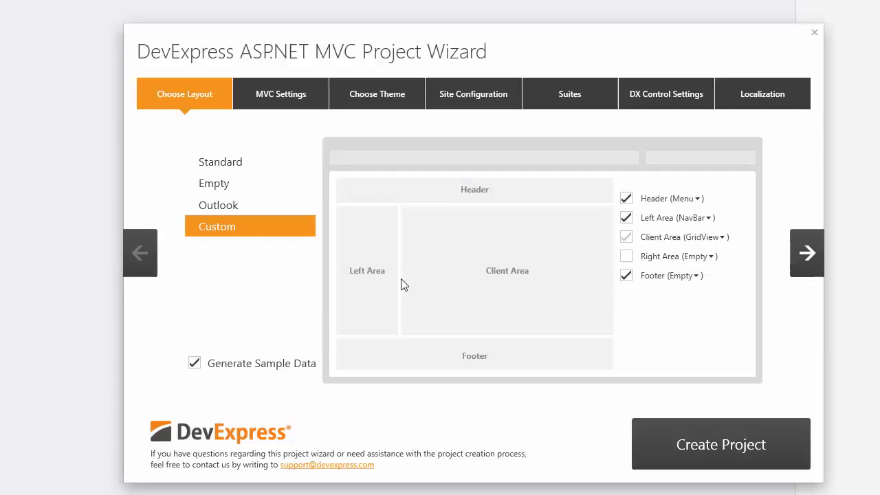
left_click(220, 162)
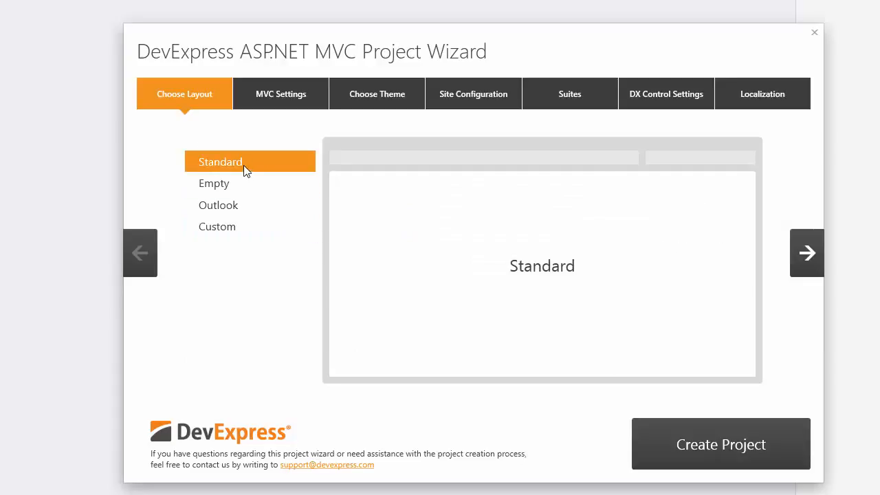
left_click(281, 93)
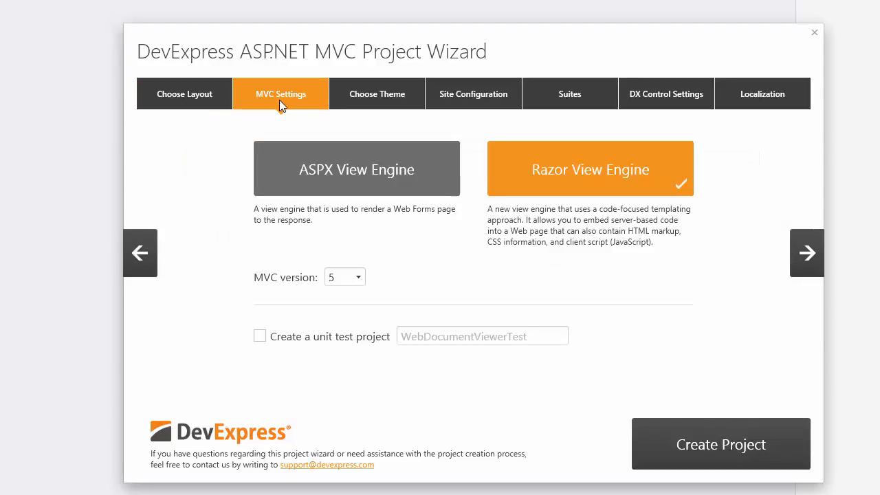
mouse_move(356, 250)
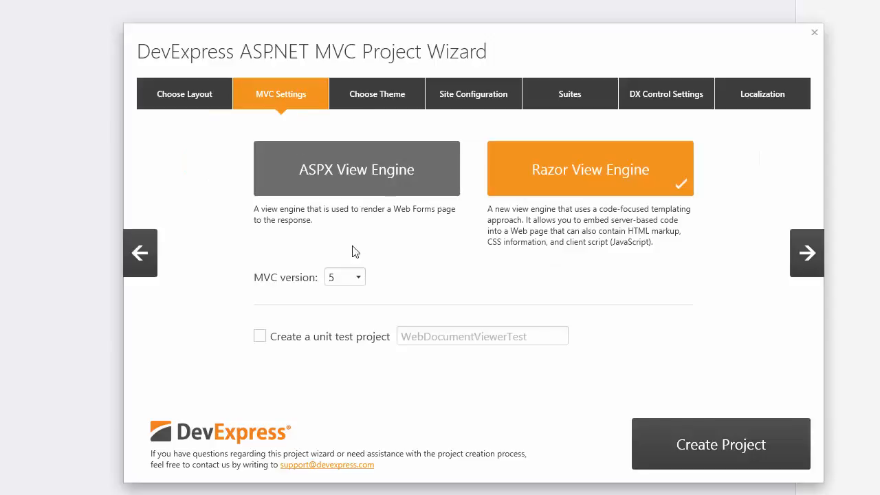
mouse_move(416, 241)
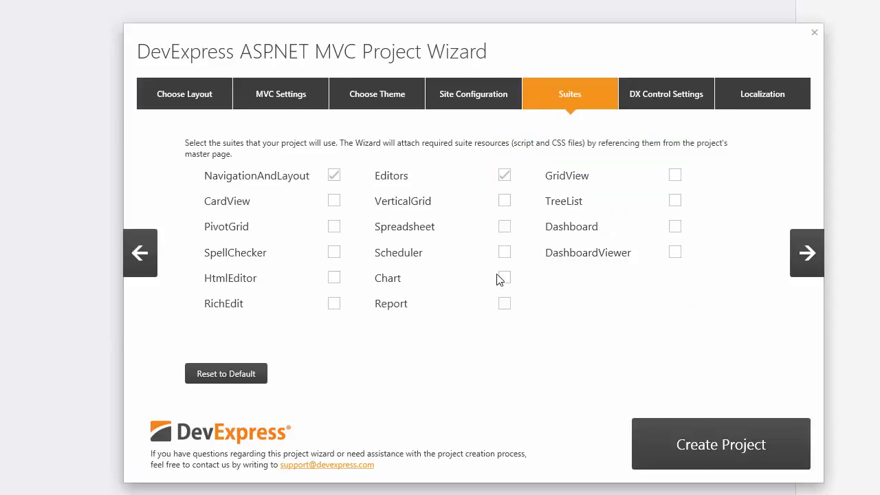
left_click(504, 303)
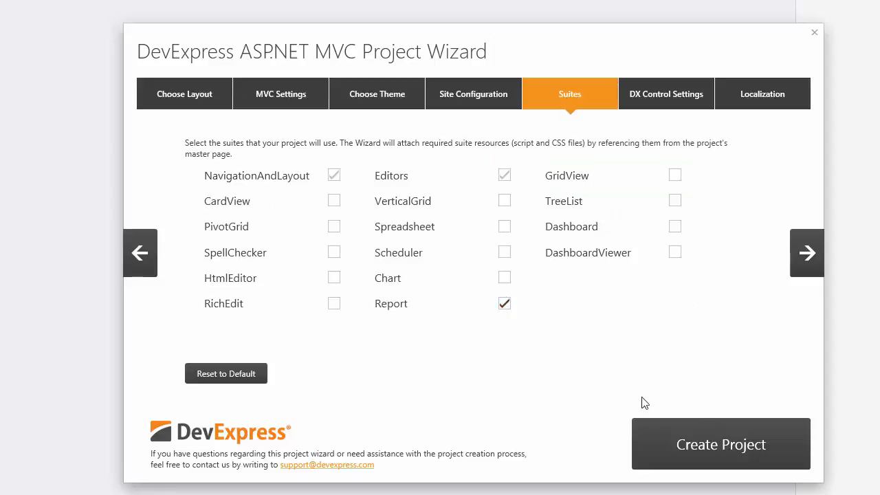
left_click(721, 444)
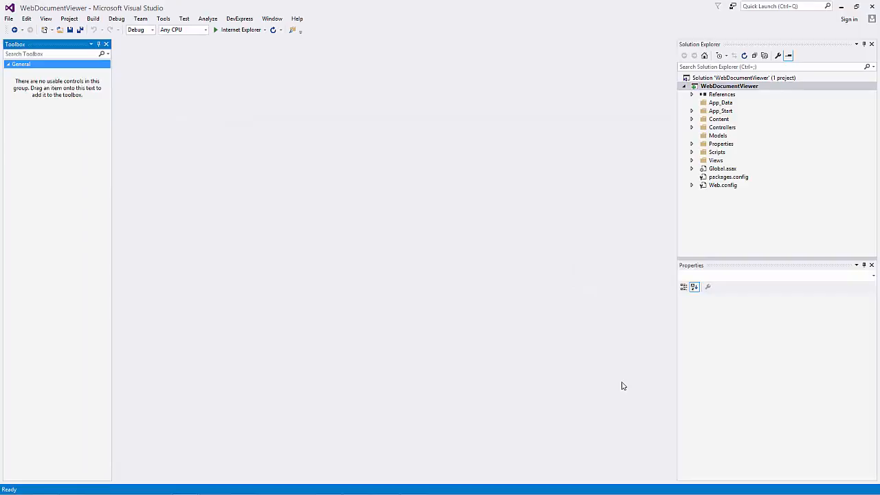
Open Web.config and highlight the devExpress resources section type declaration.
left_click(730, 86)
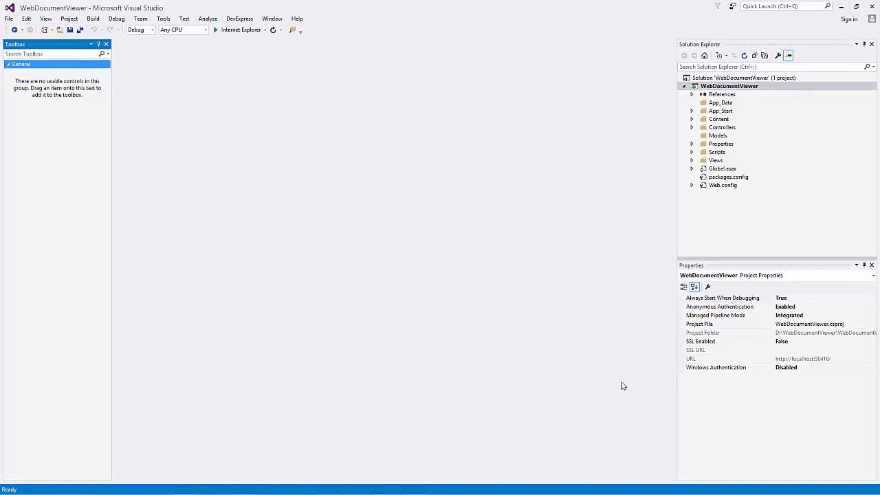
mouse_move(625, 381)
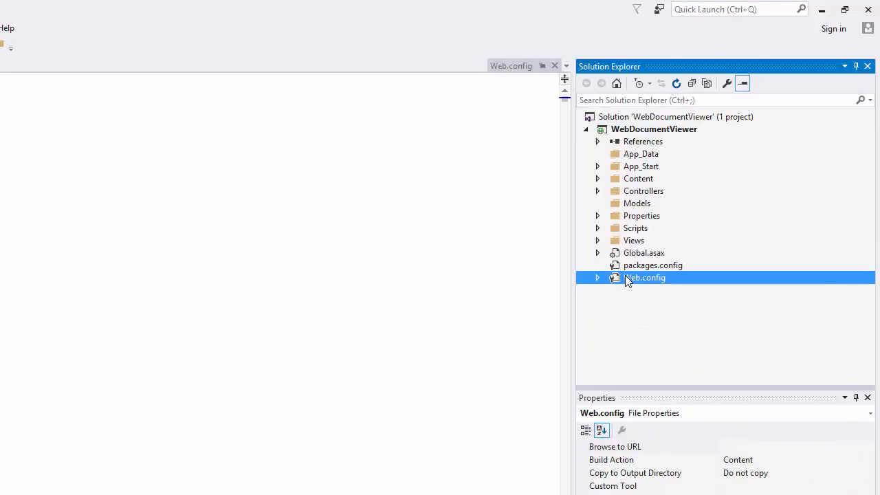
double_click(644, 277)
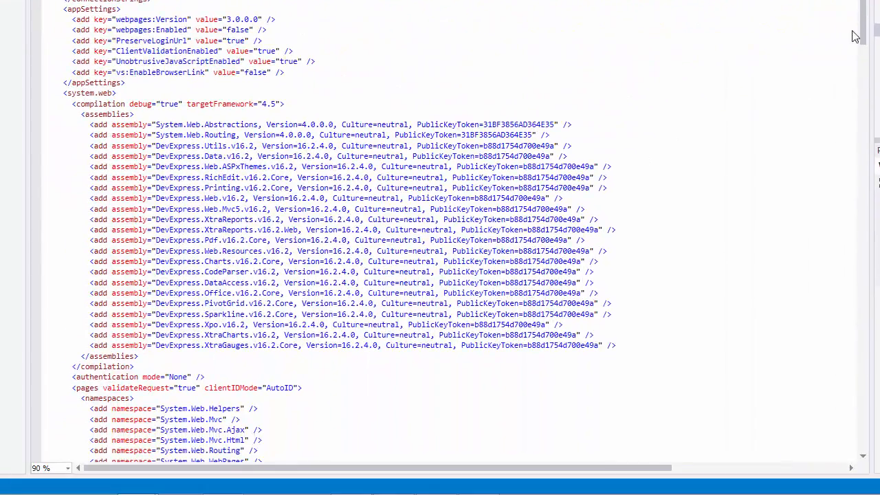
scroll("down", 3)
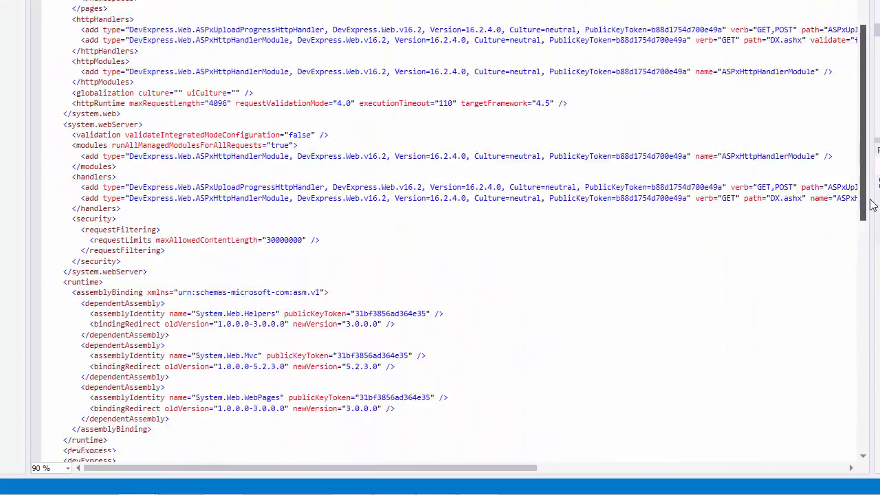
scroll("down", 3)
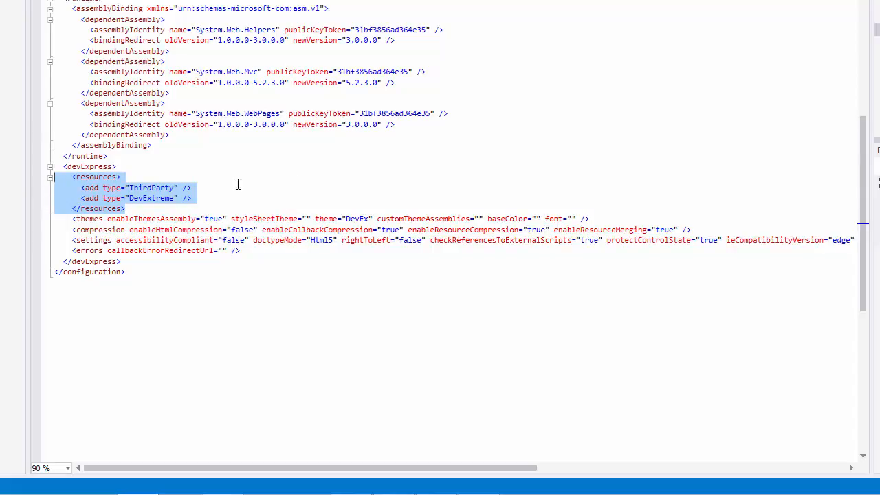
scroll("up", 3)
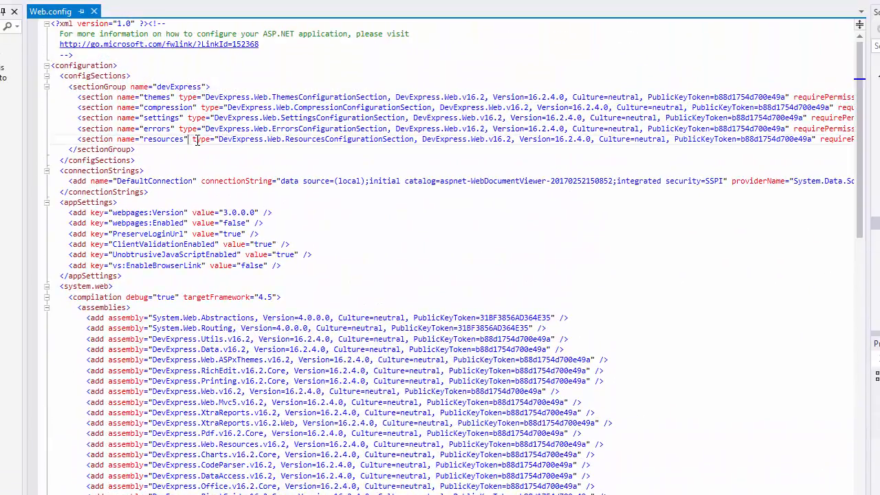
left_click_drag(191, 139, 420, 139)
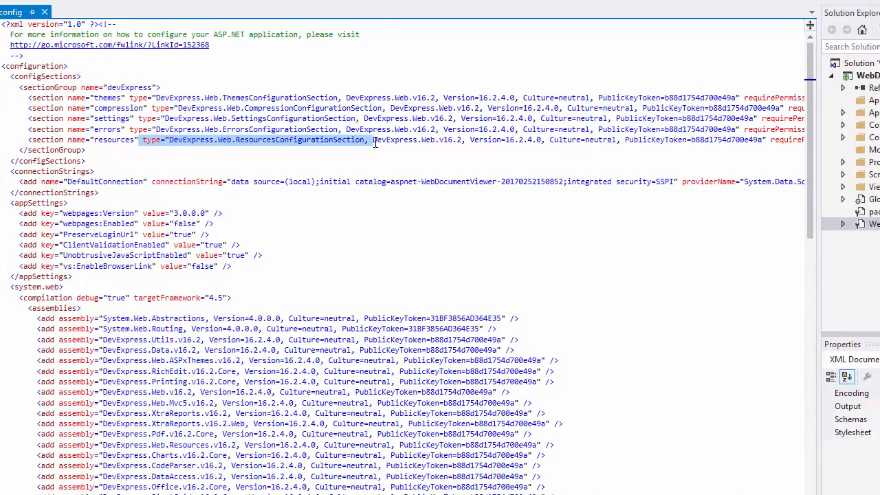
Expand Views > Shared in Solution Explorer to reach _Layout.cshtml.
left_click(644, 276)
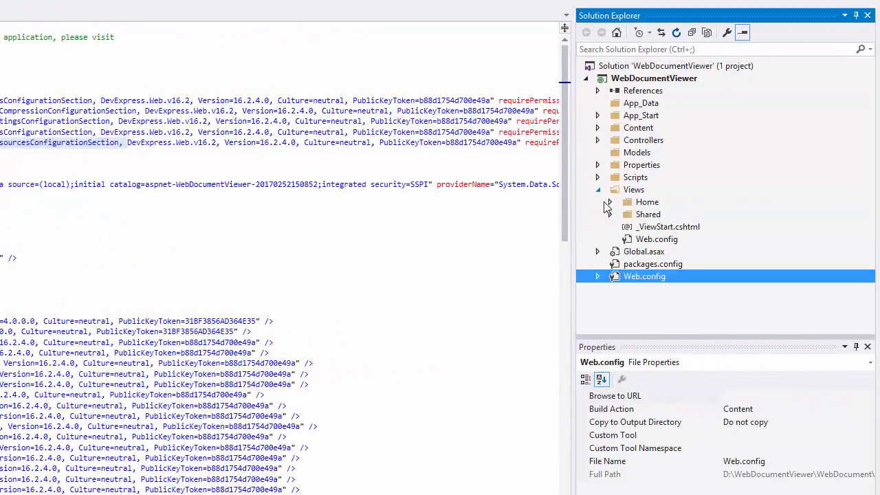
left_click(610, 214)
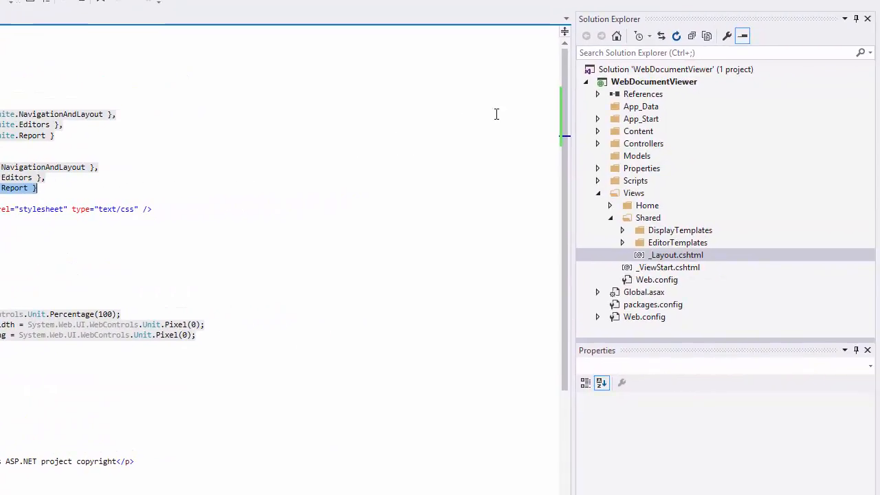
Add a Reports folder and pick XtraReport Wizard Web as XtraReport1.cs.
right_click(654, 82)
type("Reports")
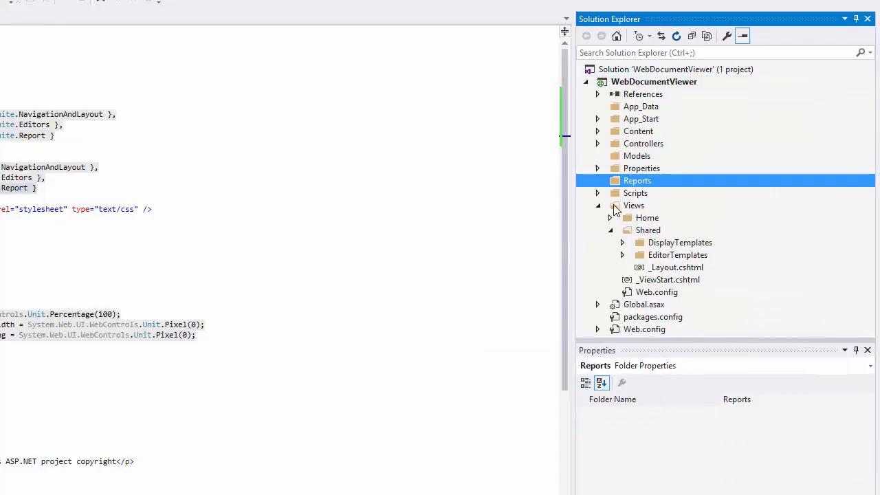
right_click(636, 180)
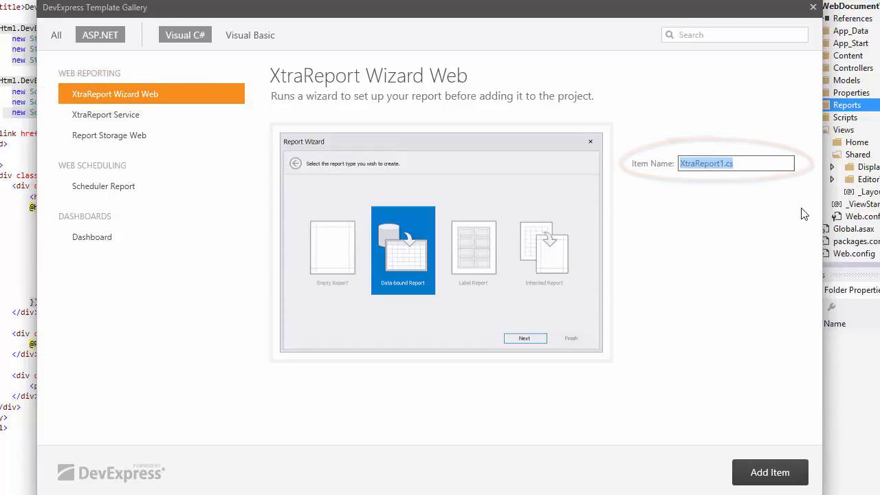
mouse_move(770, 472)
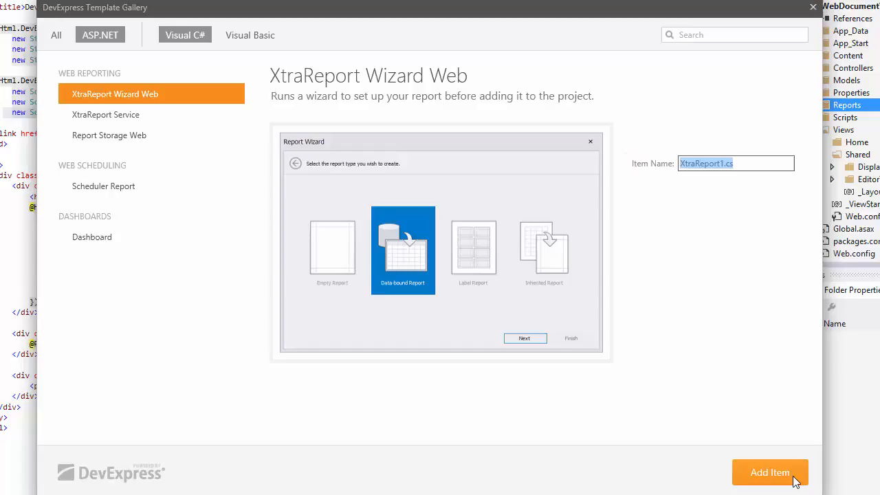
Add XtraReport1 from the wizard as an Empty Report and open it in the designer.
left_click(770, 472)
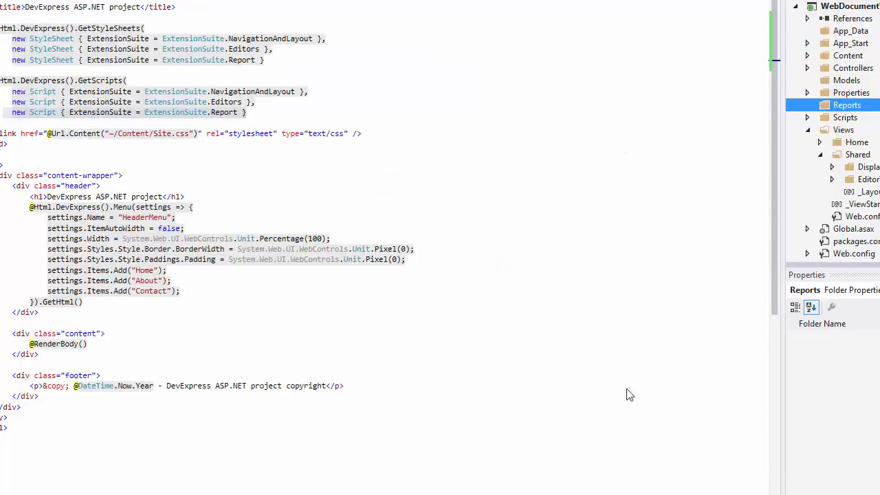
mouse_move(350, 287)
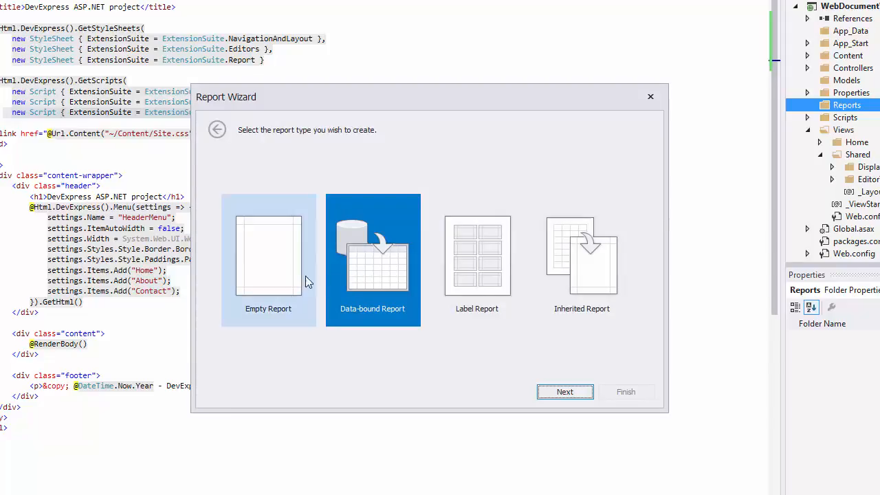
left_click(269, 260)
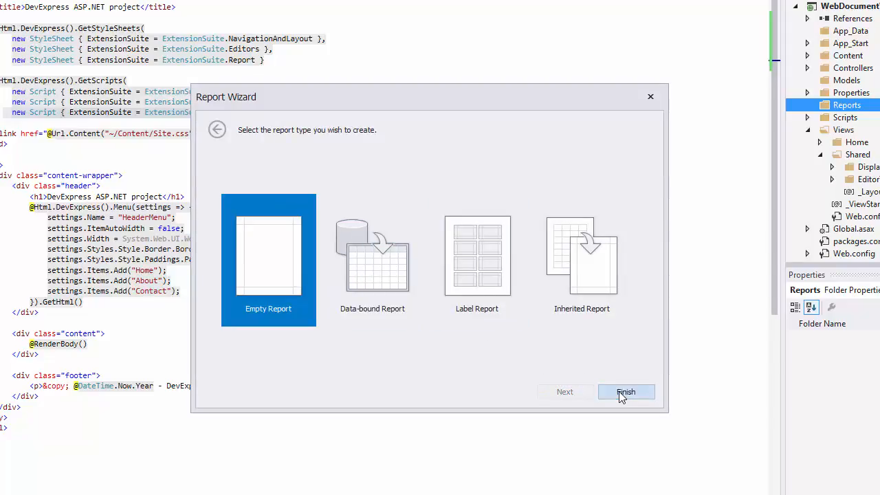
left_click(626, 392)
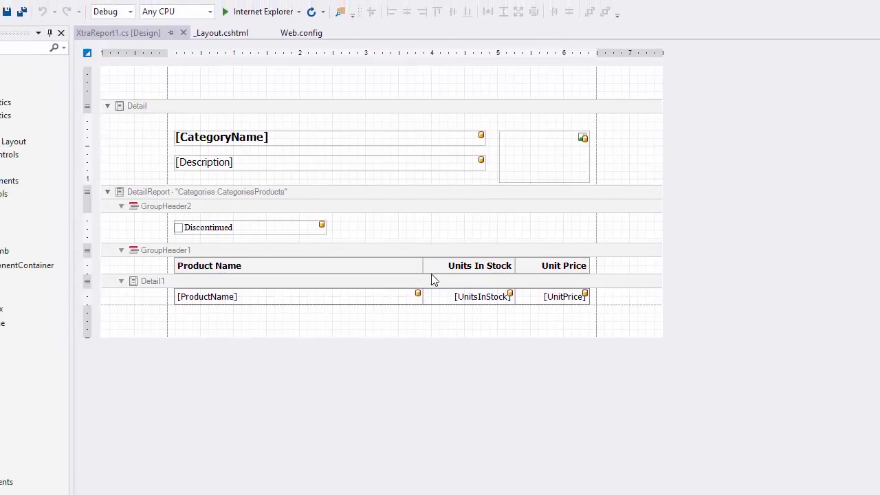
Launch the web application in Internet Explorer and bring up the project's file tree.
left_click(196, 28)
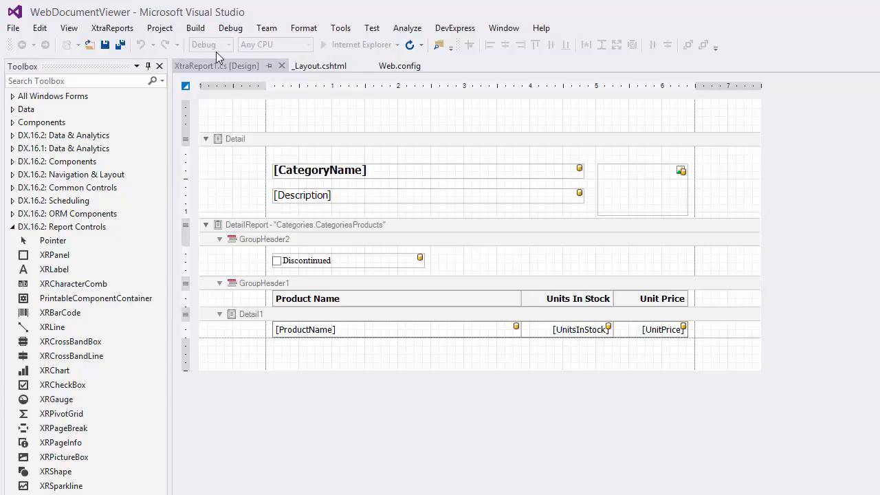
left_click(710, 318)
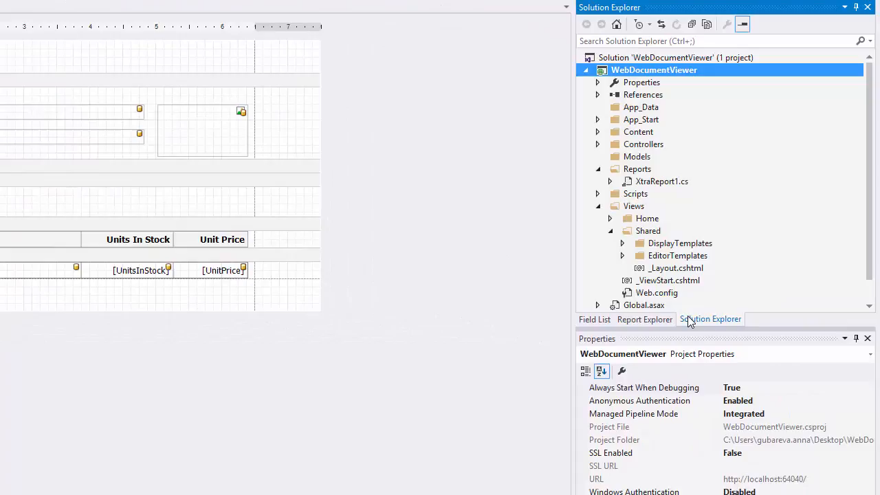
Expand Views > Home and open the empty Index.cshtml view.
left_click(609, 218)
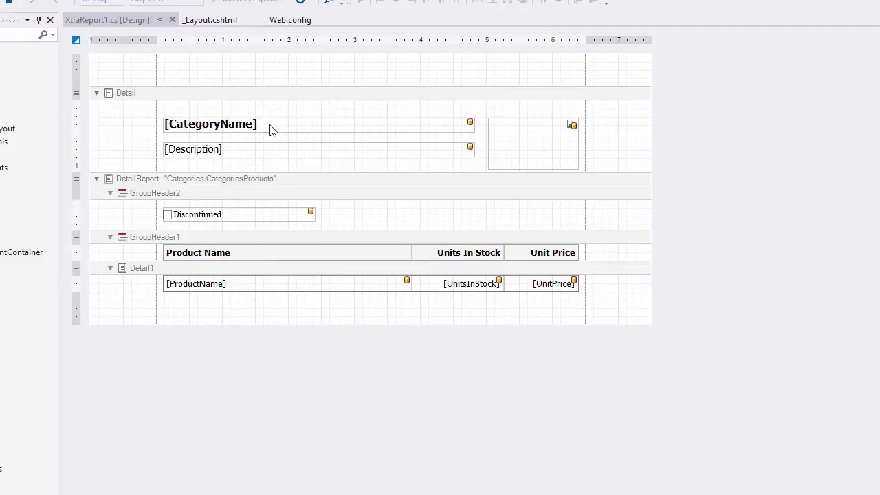
left_click(88, 19)
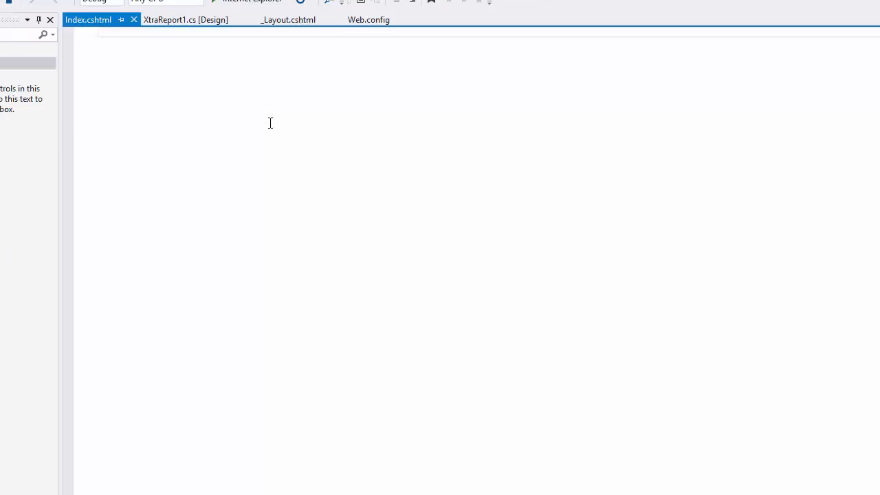
Choose Insert DevExpress MVC Extension from the Index.cshtml context menu.
right_click(269, 123)
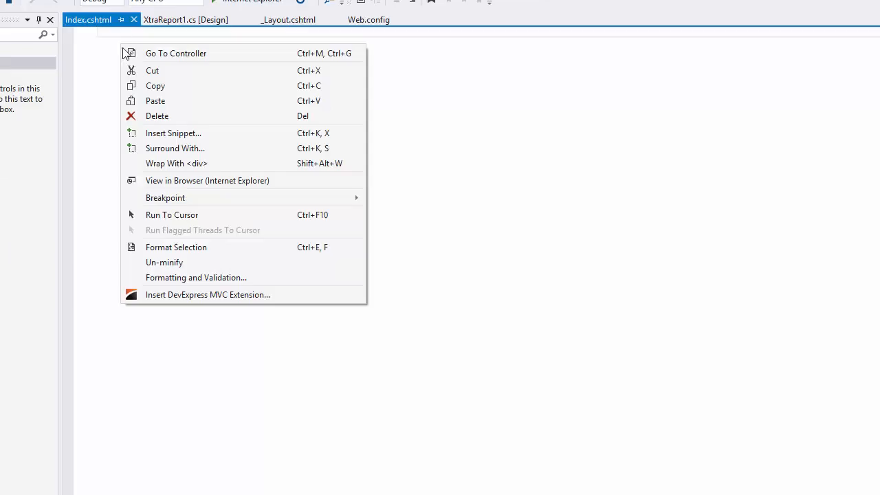
mouse_move(244, 294)
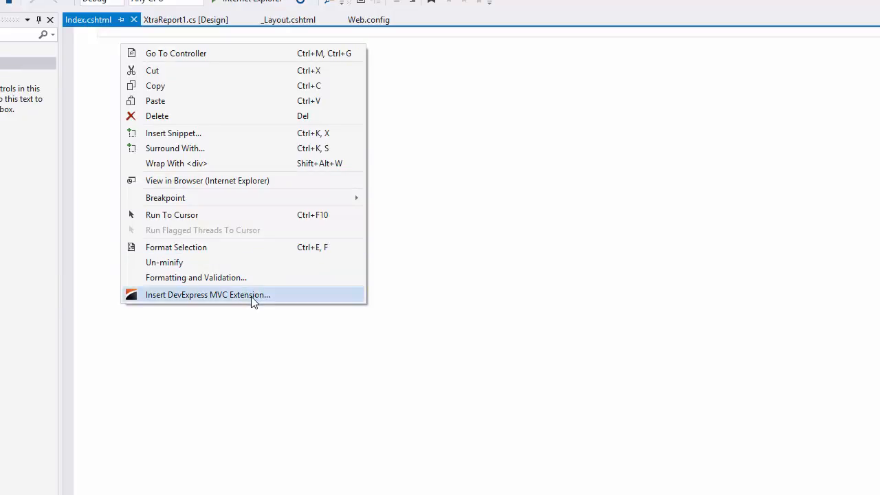
left_click(207, 295)
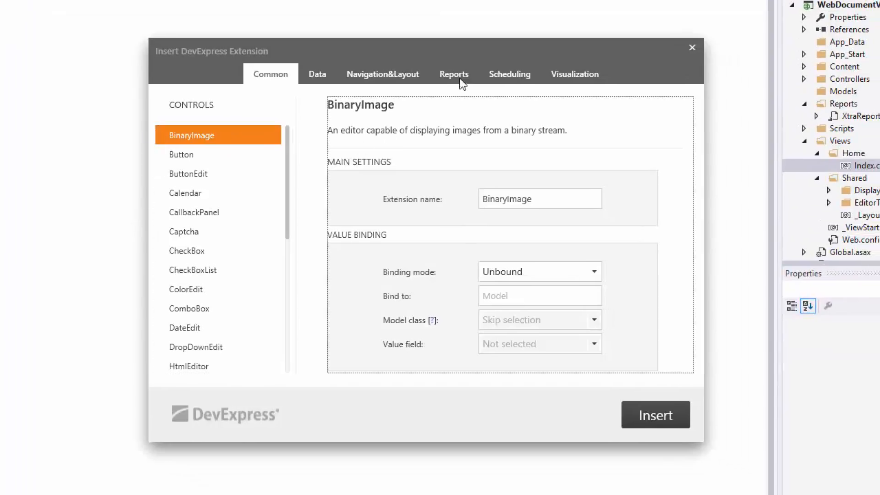
Insert a WebDocumentViewer from the Reports tab with XtraReport1 as the model class.
left_click(453, 74)
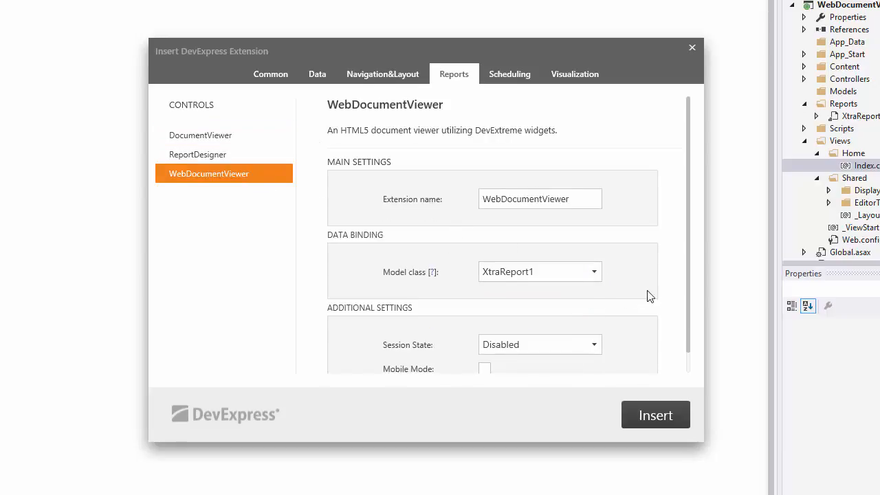
scroll("down", 3)
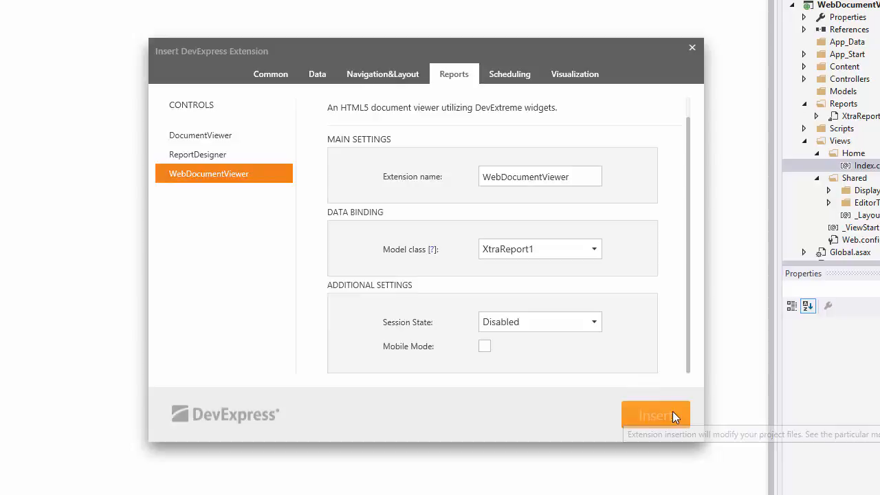
left_click(654, 416)
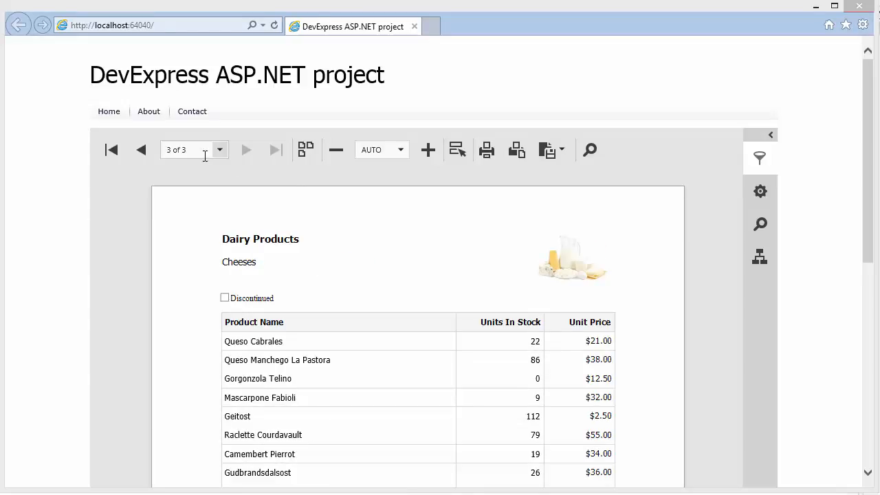
Go to page 1 (Beverages), try 50% zoom and multipage view, then set zoom to 100%.
left_click(112, 150)
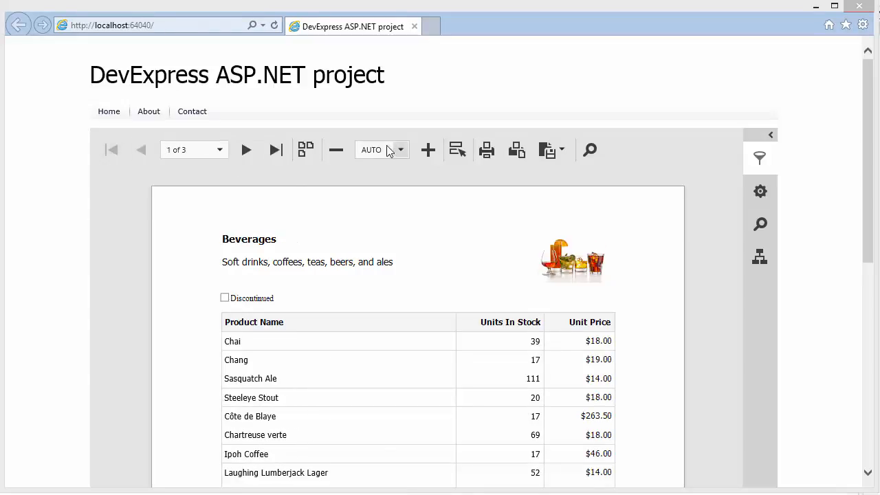
left_click(401, 150)
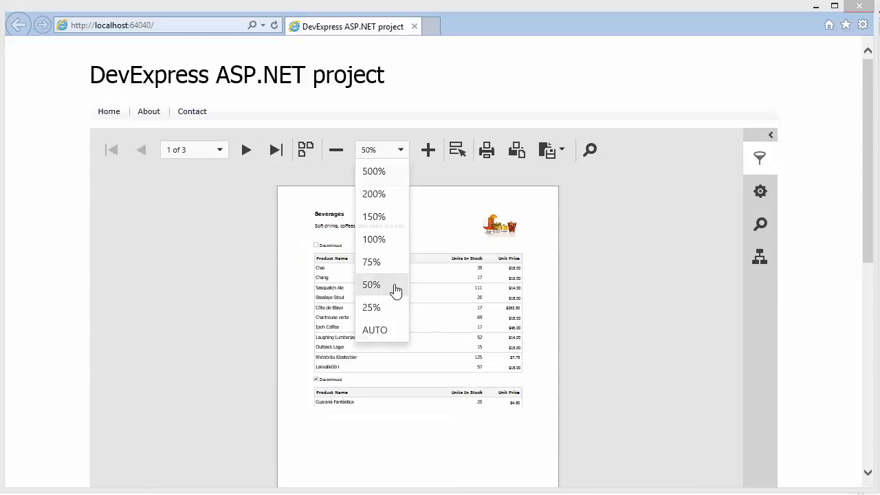
left_click(306, 150)
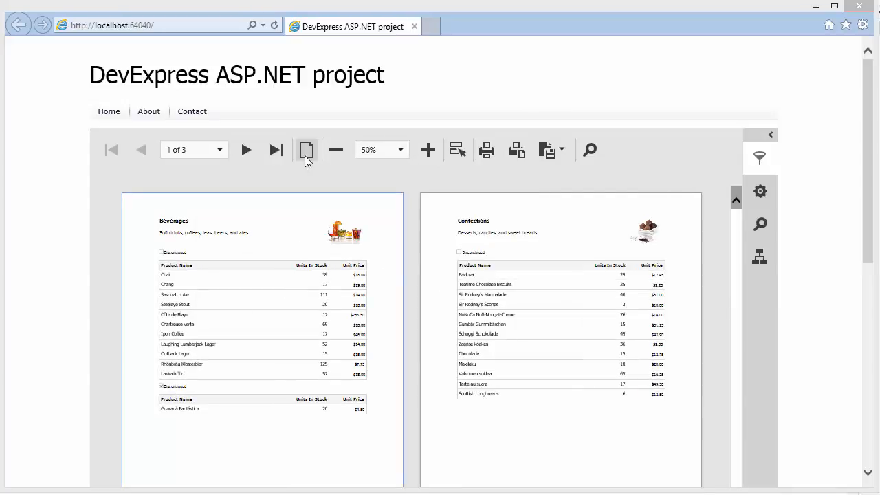
left_click(400, 150)
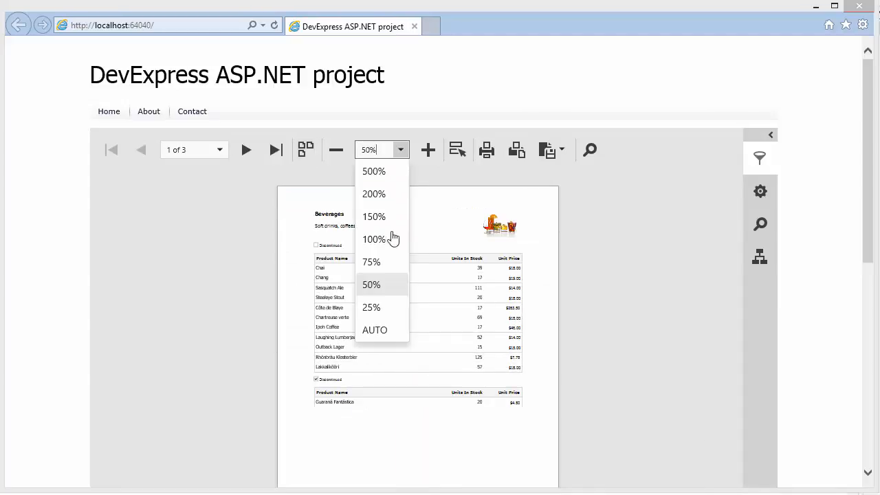
left_click(374, 238)
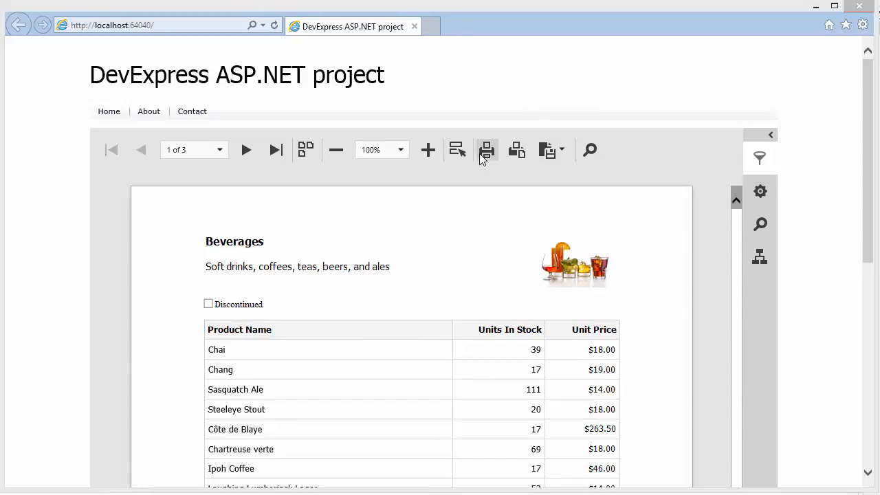
mouse_move(517, 150)
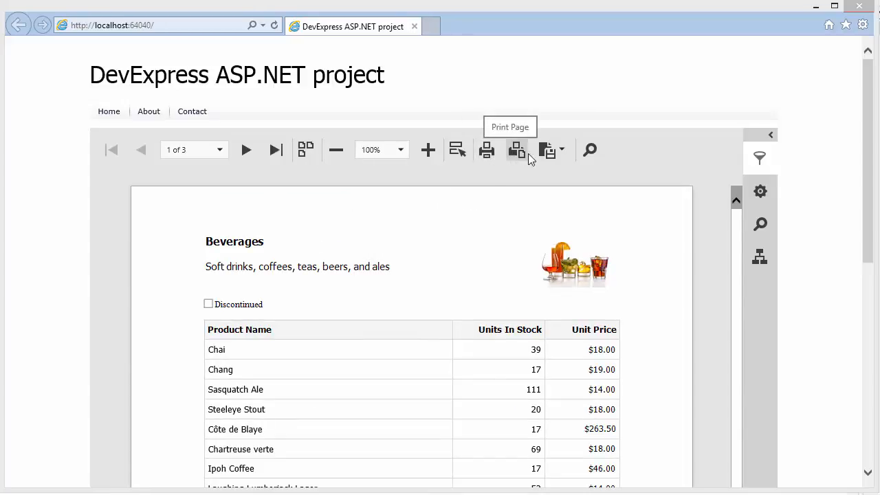
mouse_move(503, 182)
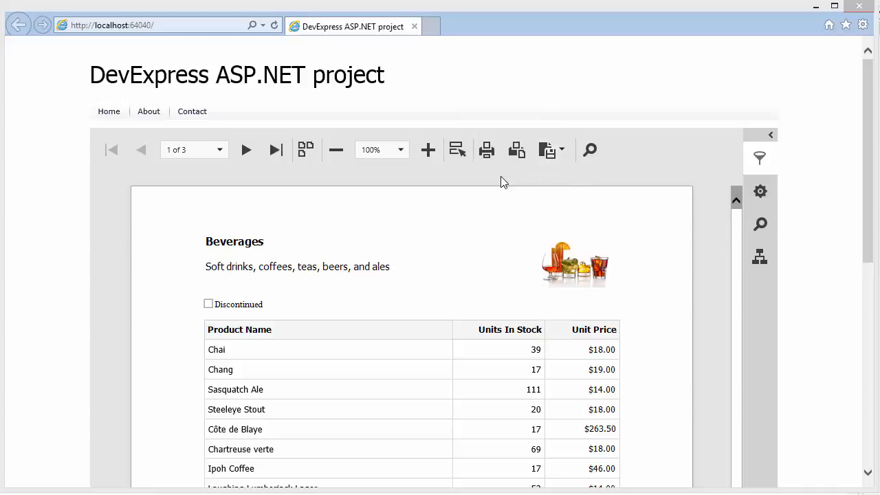
Highlight the editable fields, toggle Discontinued, and change Chai's Units In Stock from 39 to 50.
left_click(458, 150)
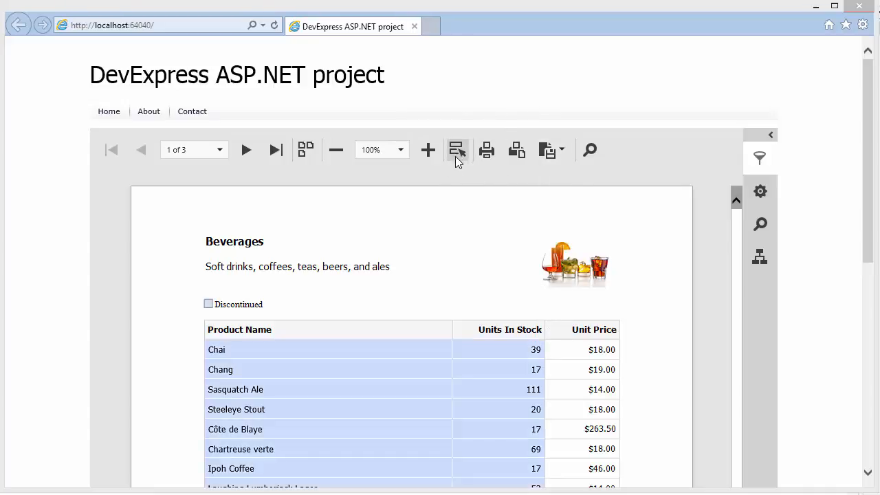
left_click(209, 304)
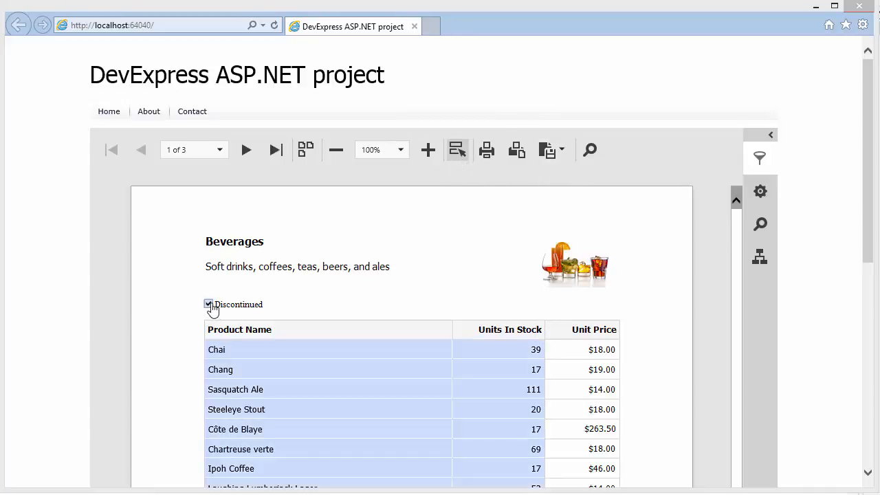
left_click(208, 304)
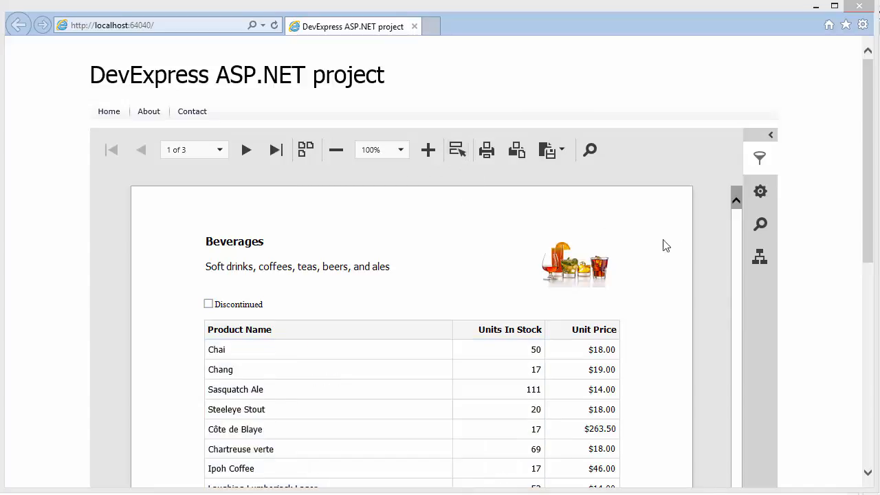
Use the document map to expand Category: Beverages and jump to the Chang row.
left_click(760, 257)
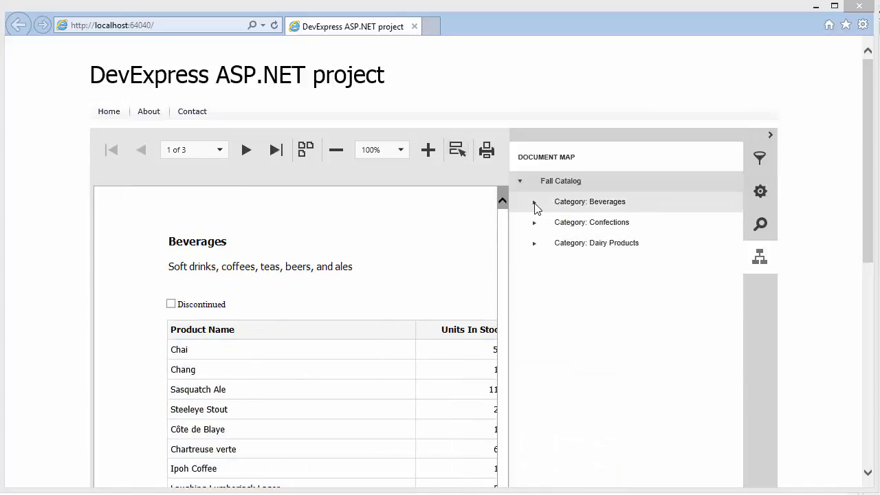
left_click(534, 202)
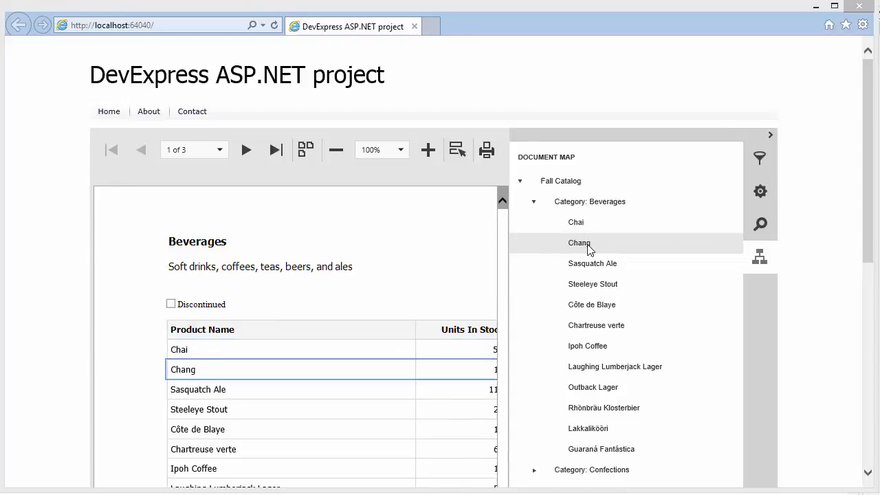
left_click(760, 157)
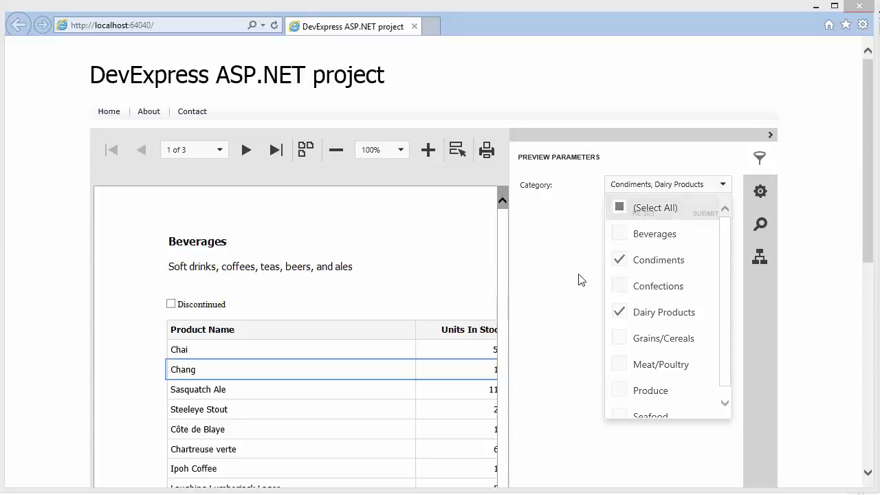
Search the report for 'ch' to reach Cheeses, then add ColorSchemeDark in _Layout.cshtml.
left_click(705, 213)
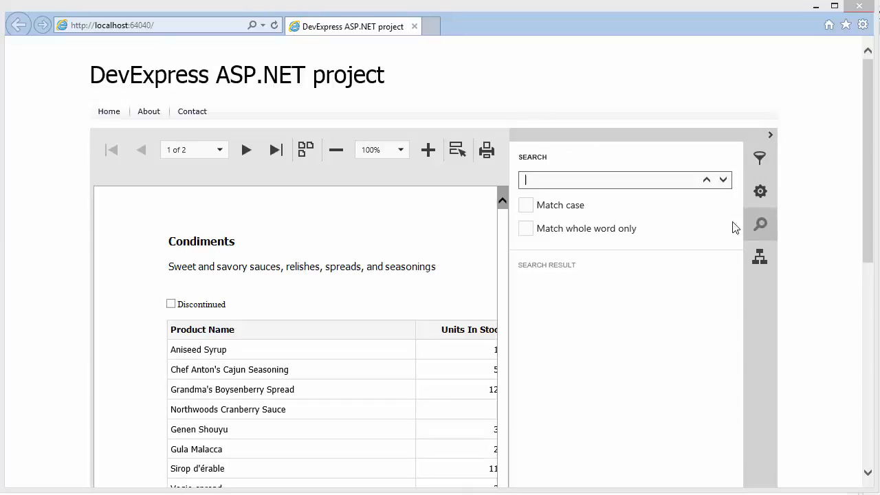
type("ch")
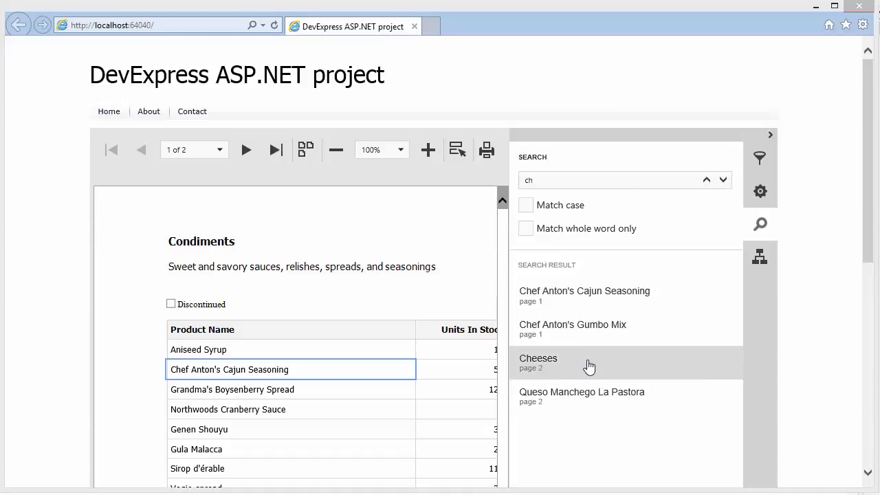
left_click(538, 362)
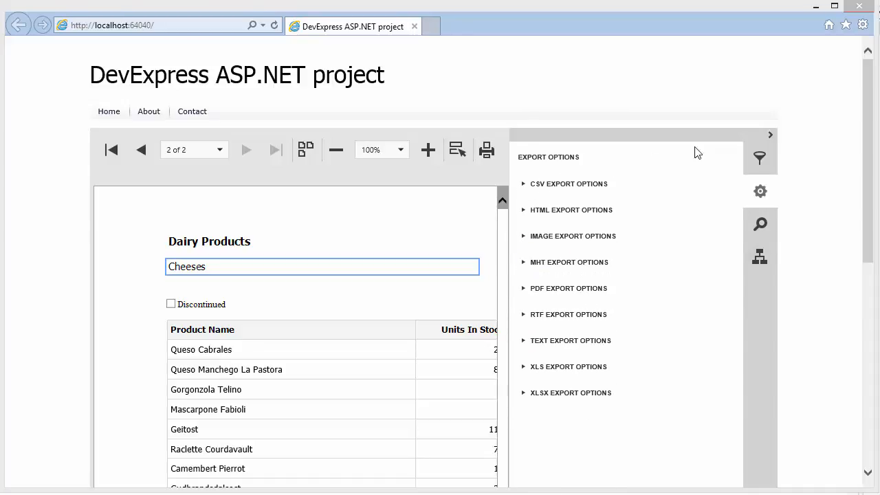
left_click(770, 134)
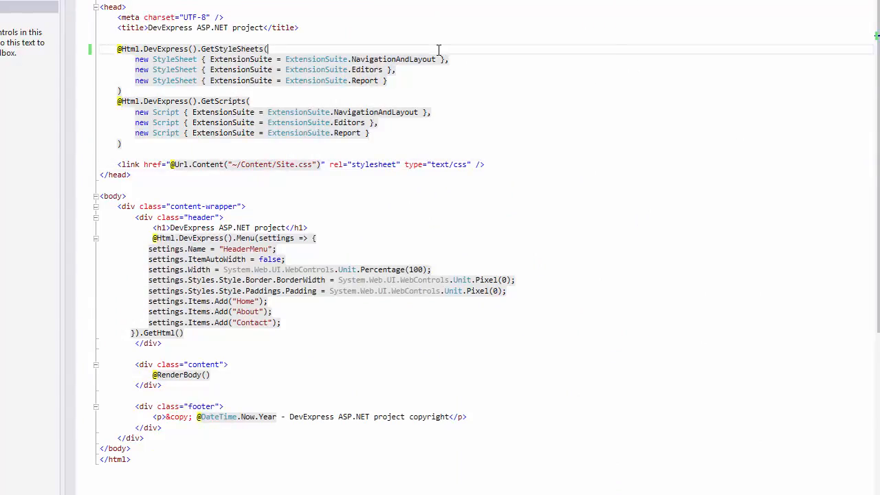
type("ASPxWebClientUIControl.ColorSchemeDark,")
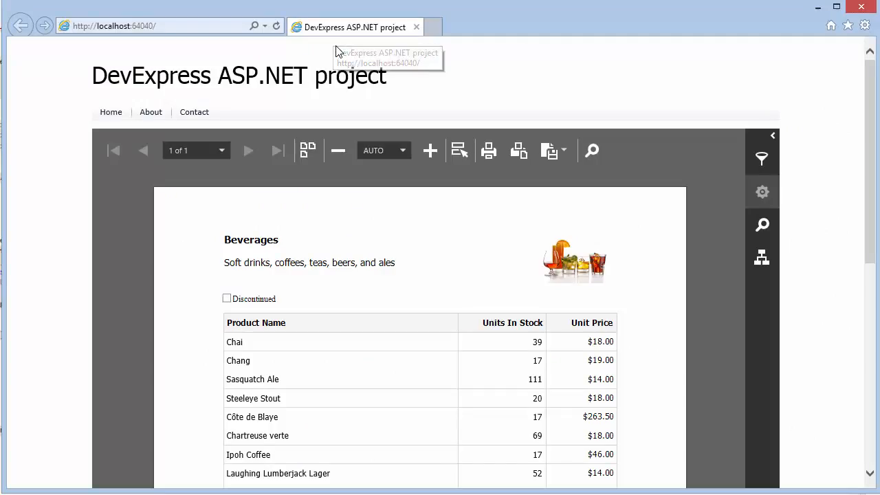
mouse_move(337, 51)
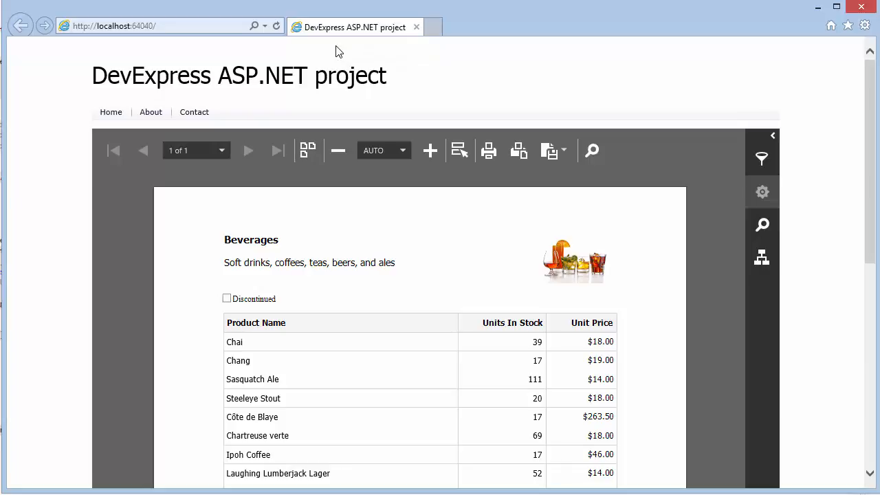